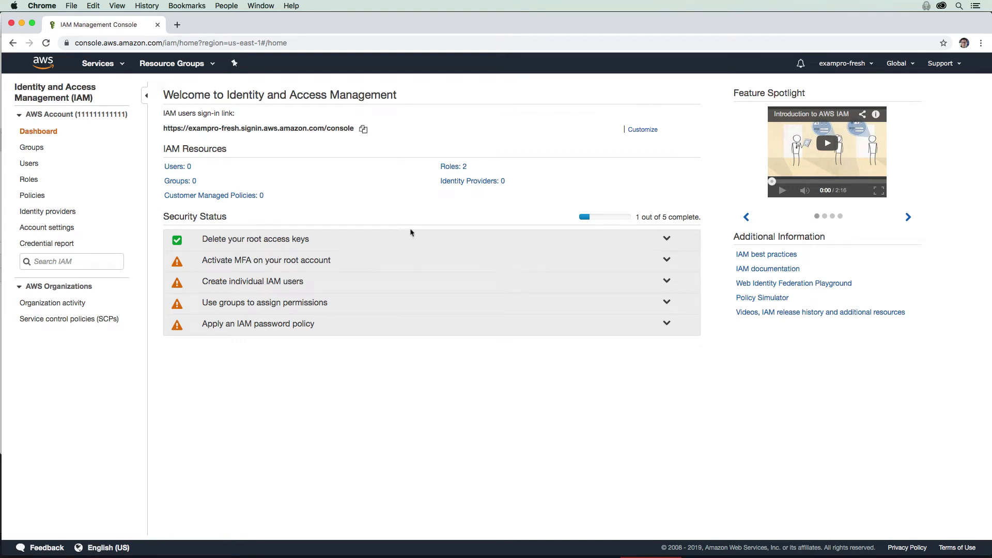
Step: Expand the 'Activate MFA on your root account' item under Security Status on the IAM Dashboard
{"action": "left_click", "coordinate": [266, 261]}
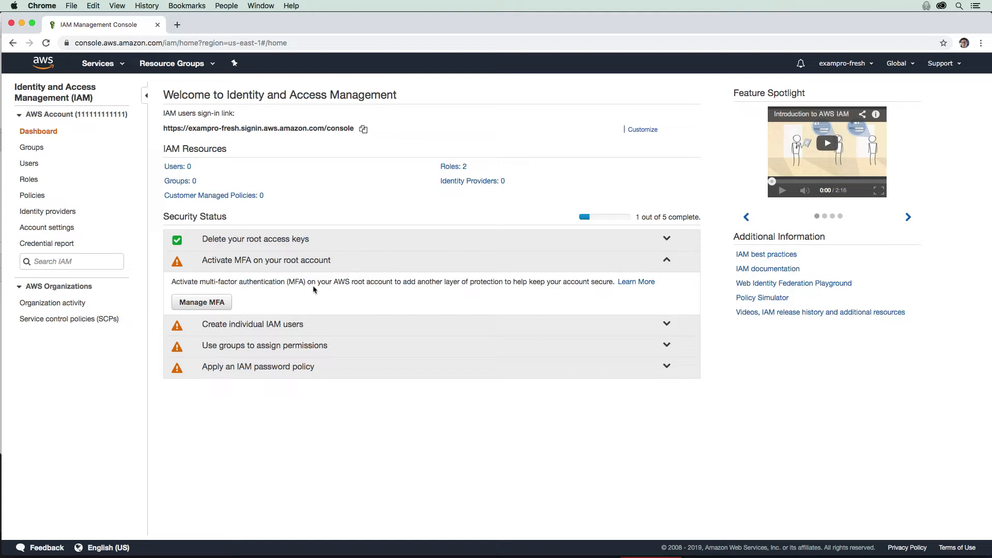
{"action": "mouse_move", "coordinate": [324, 298]}
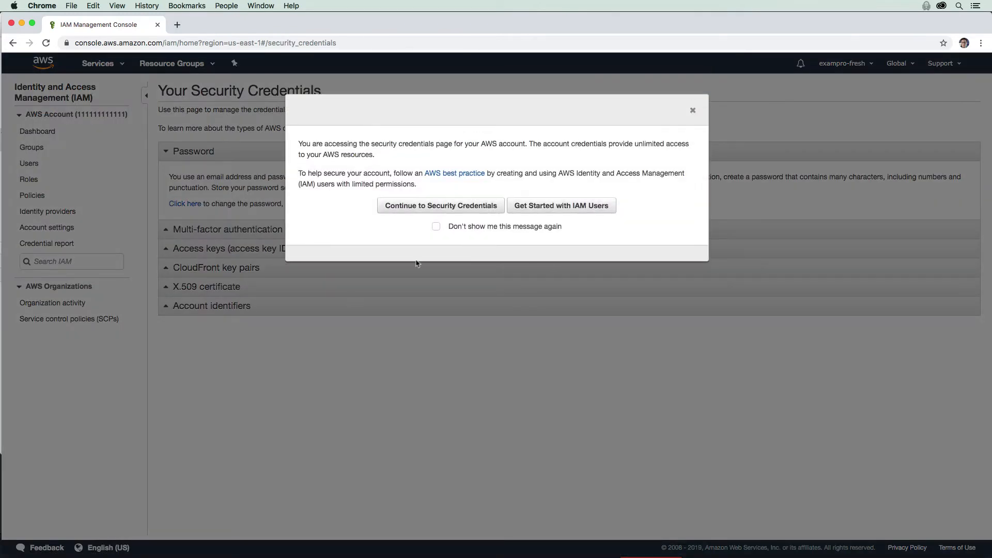
{"action": "mouse_move", "coordinate": [453, 237]}
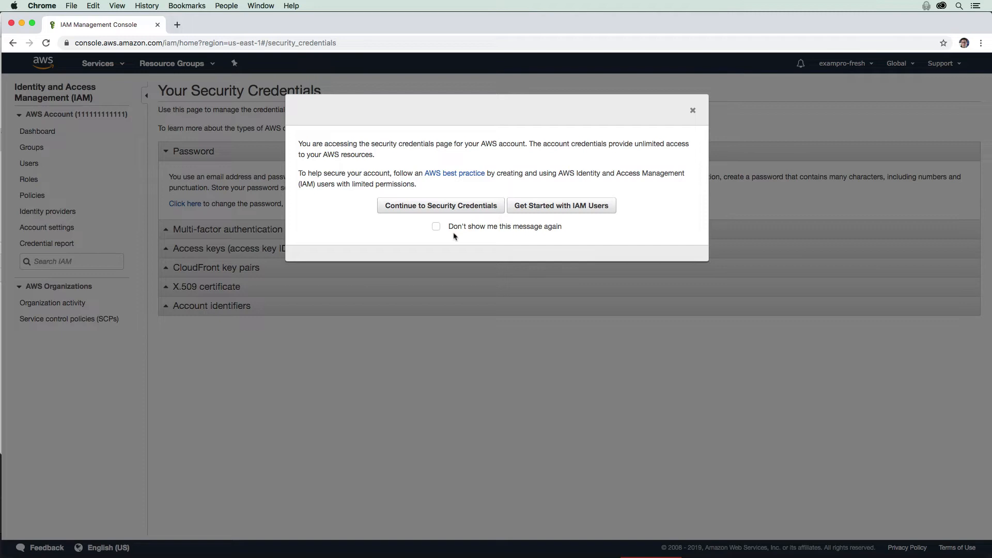
{"action": "mouse_move", "coordinate": [693, 117]}
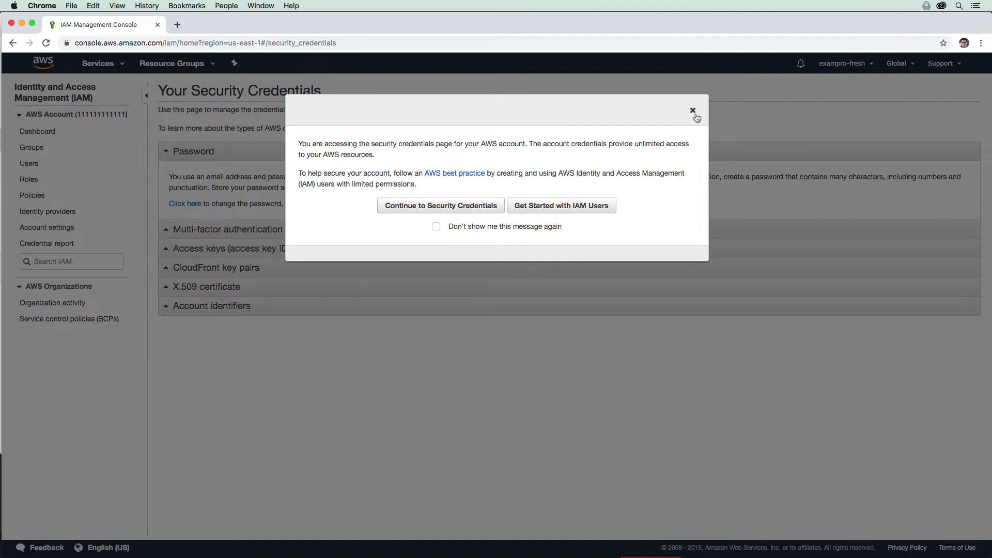
Step: Dismiss the account warning on Your Security Credentials, leaving the Multi-factor authentication section expanded
{"action": "left_click", "coordinate": [693, 111]}
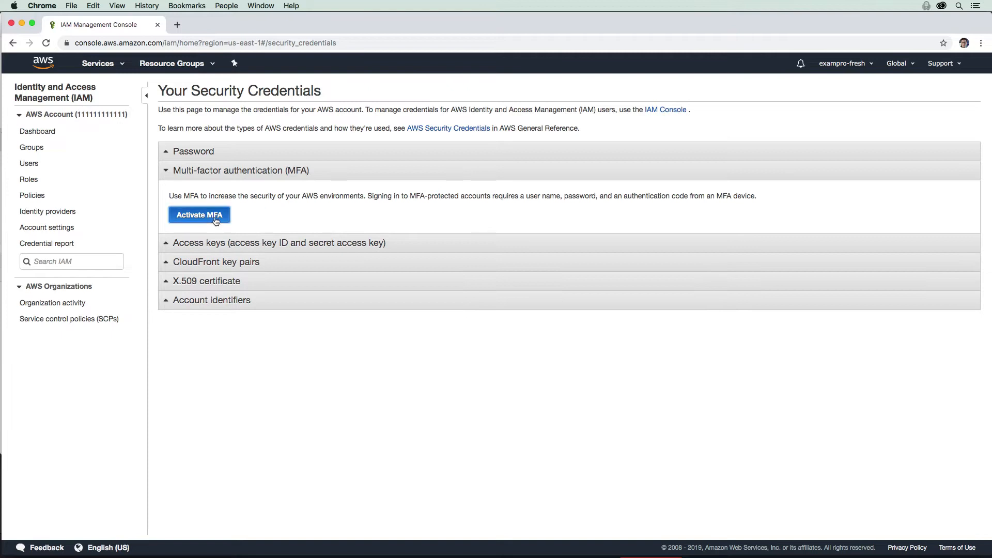
Step: Start MFA activation and continue with the Virtual MFA device option to reach its setup steps
{"action": "left_click", "coordinate": [198, 215]}
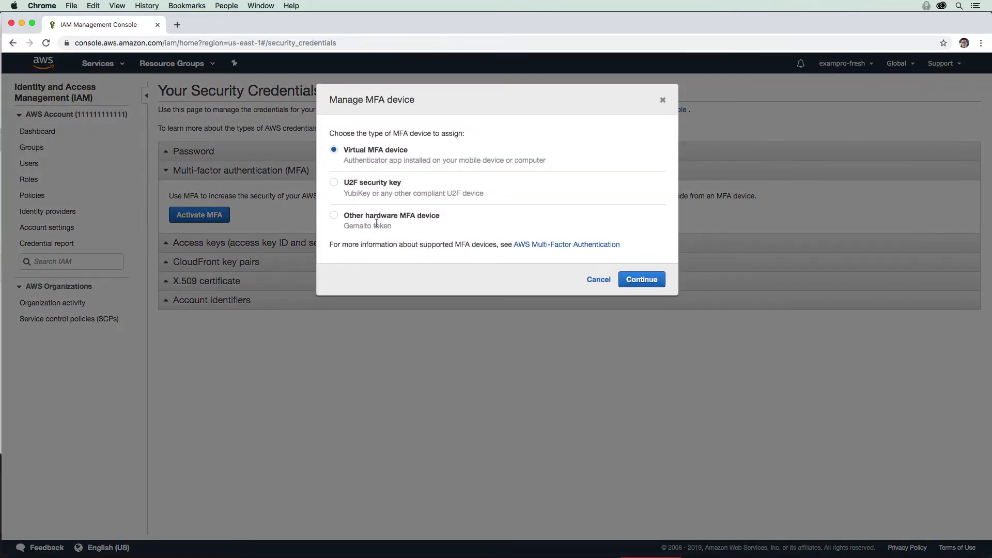
{"action": "mouse_move", "coordinate": [423, 180]}
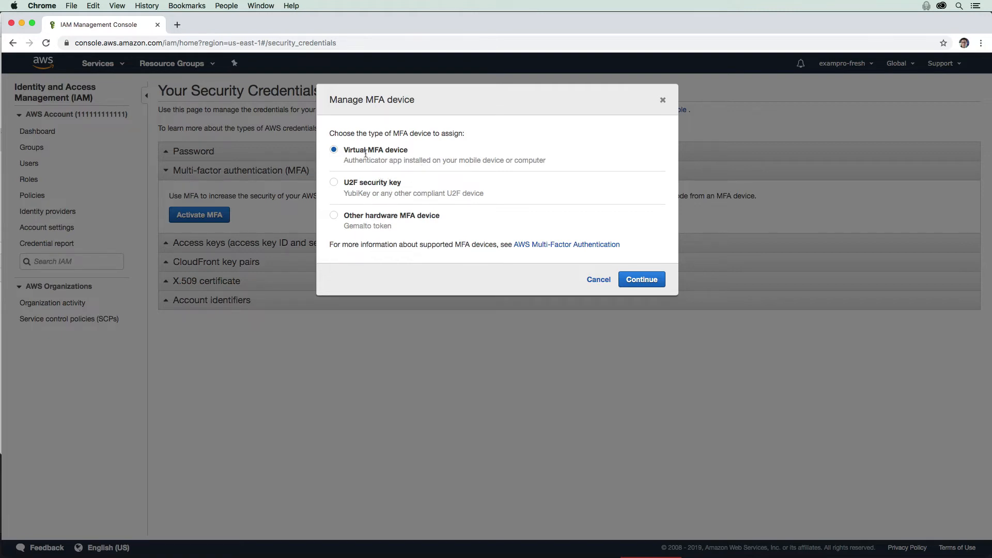
{"action": "mouse_move", "coordinate": [588, 240]}
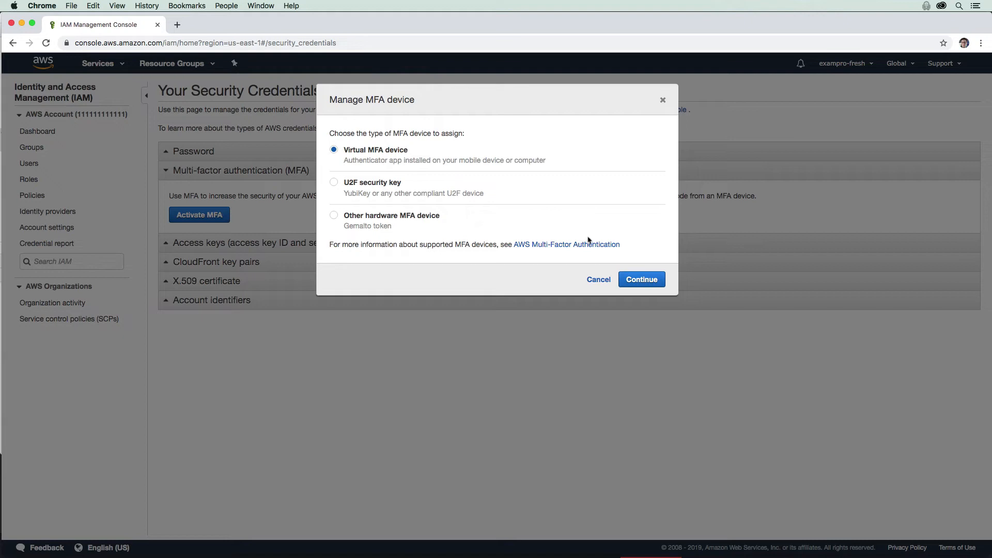
{"action": "left_click", "coordinate": [641, 279]}
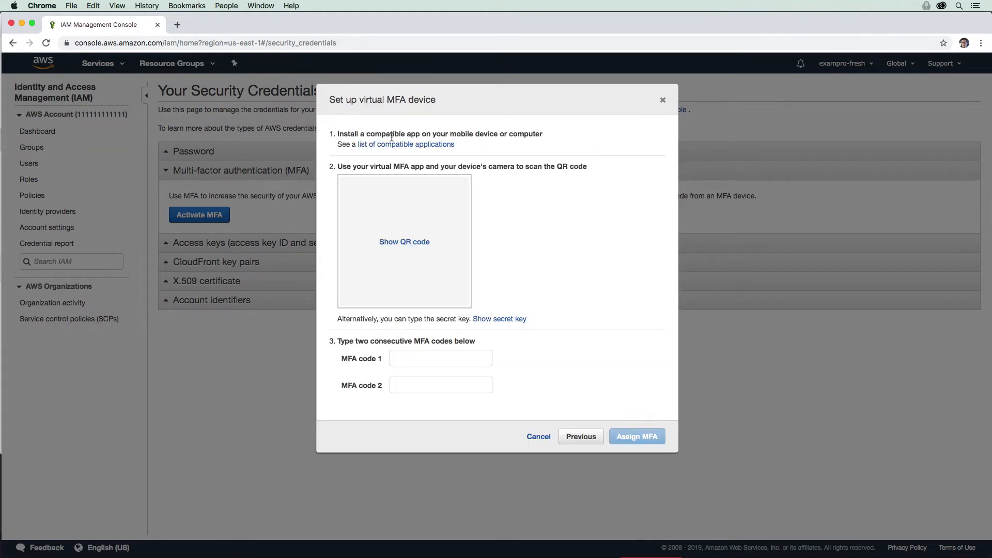
Step: Review the compatible virtual MFA applications list in a new tab, then return to the MFA setup
{"action": "right_click", "coordinate": [405, 145]}
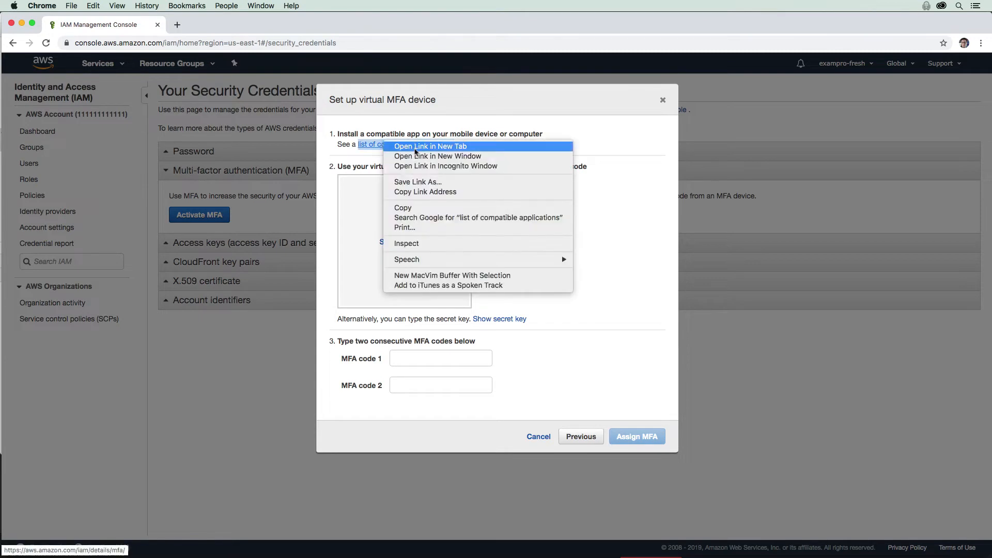
{"action": "left_click", "coordinate": [430, 146]}
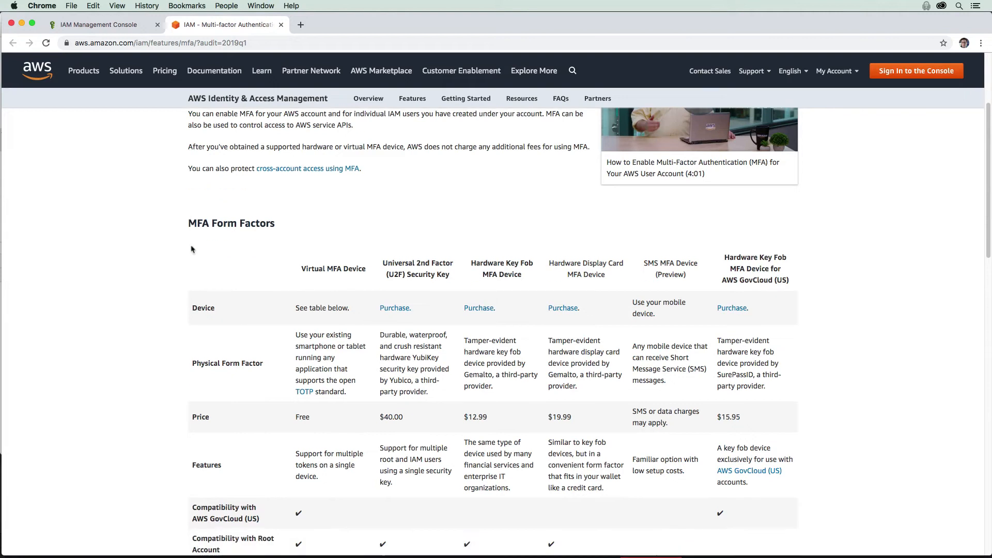
{"action": "scroll", "scroll_direction": "up", "scroll_amount": 3}
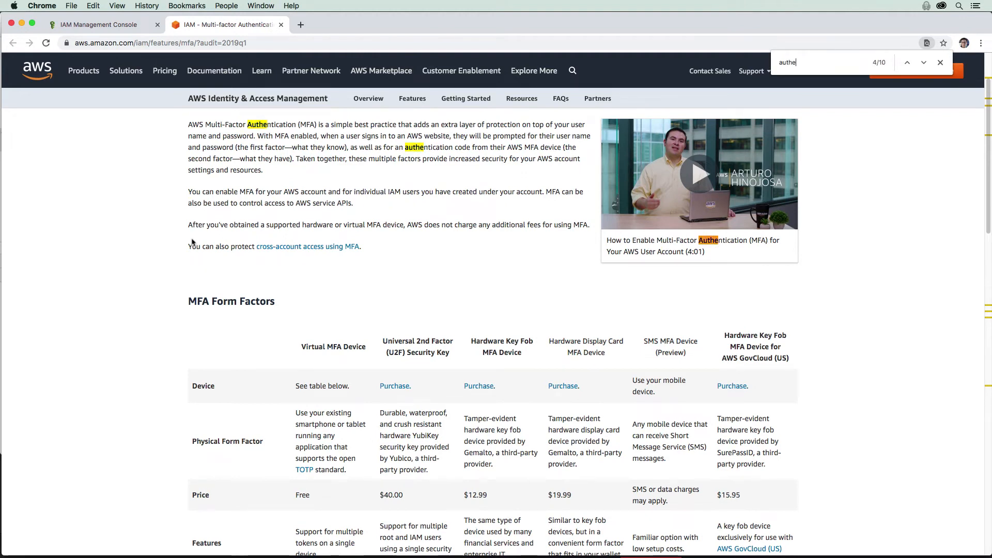
{"action": "scroll", "scroll_direction": "down", "scroll_amount": 3}
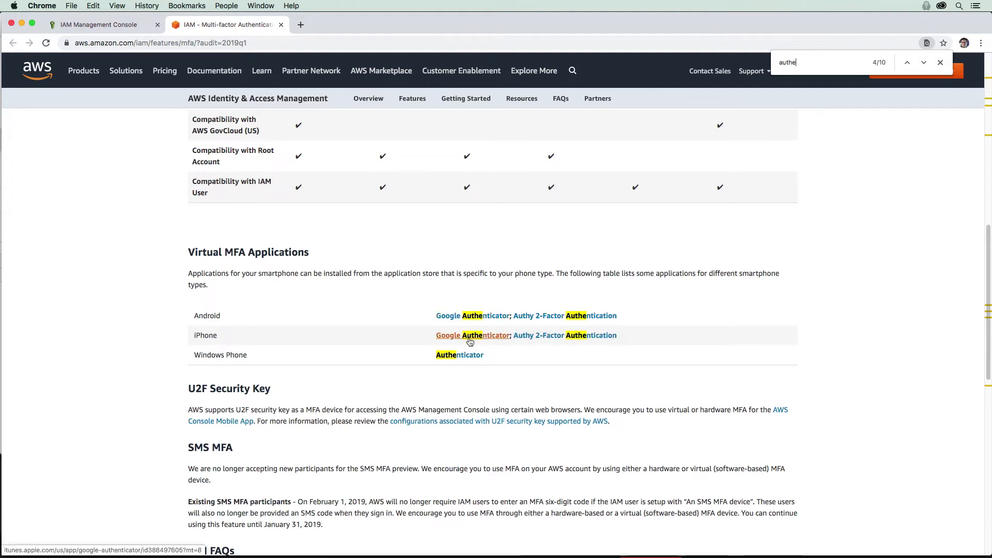
{"action": "left_click", "coordinate": [98, 24]}
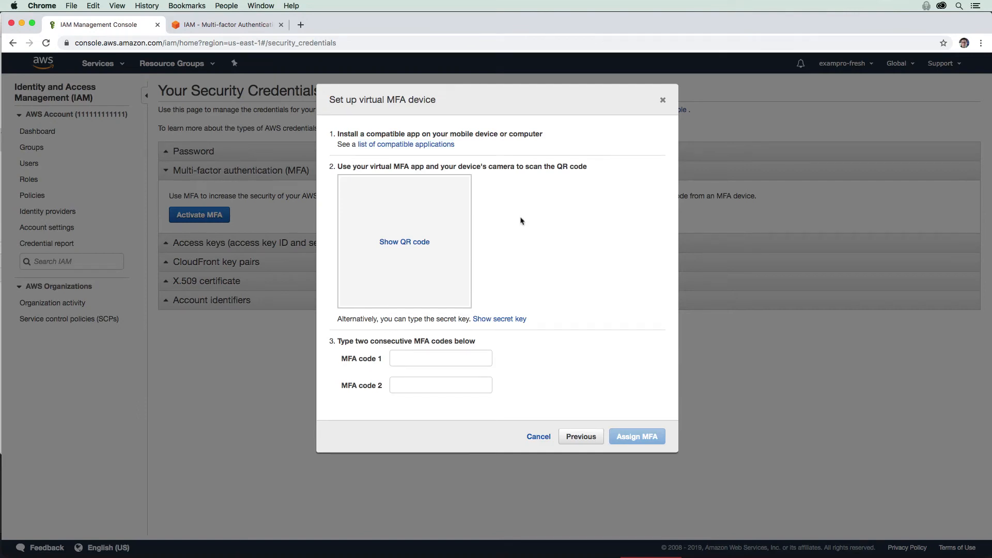
Step: Show the QR code in the Set up virtual MFA device dialog for the authenticator app to scan
{"action": "left_click", "coordinate": [405, 242]}
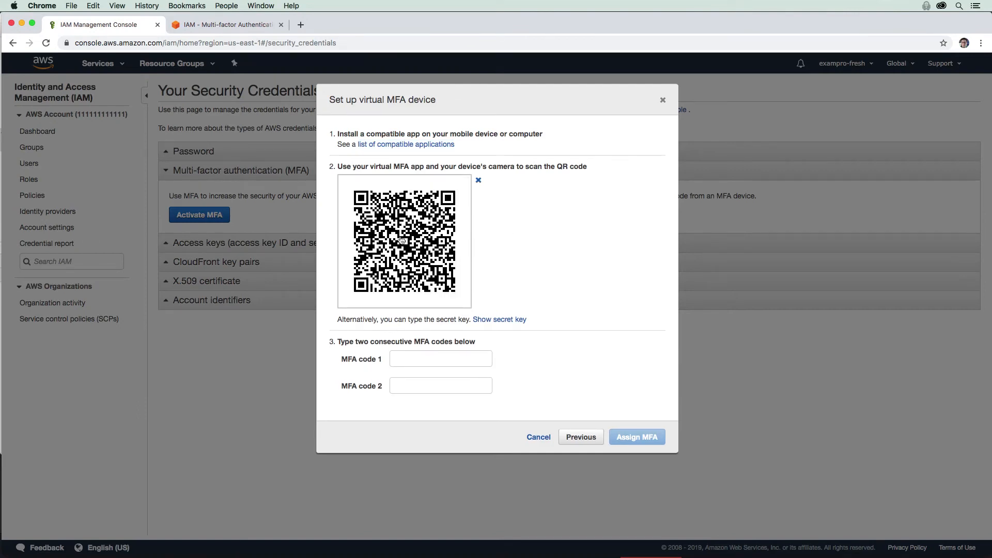
{"action": "mouse_move", "coordinate": [484, 232]}
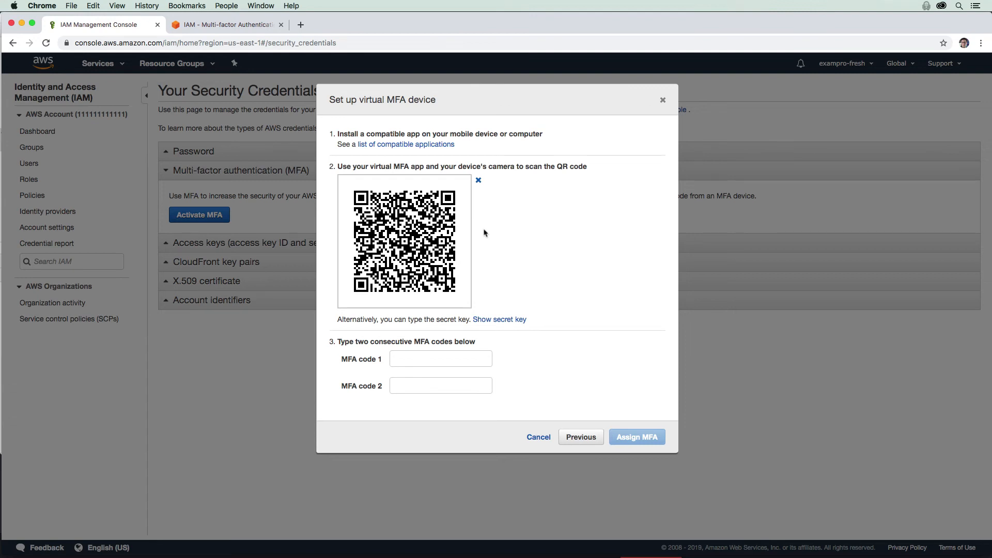
{"action": "mouse_move", "coordinate": [471, 263]}
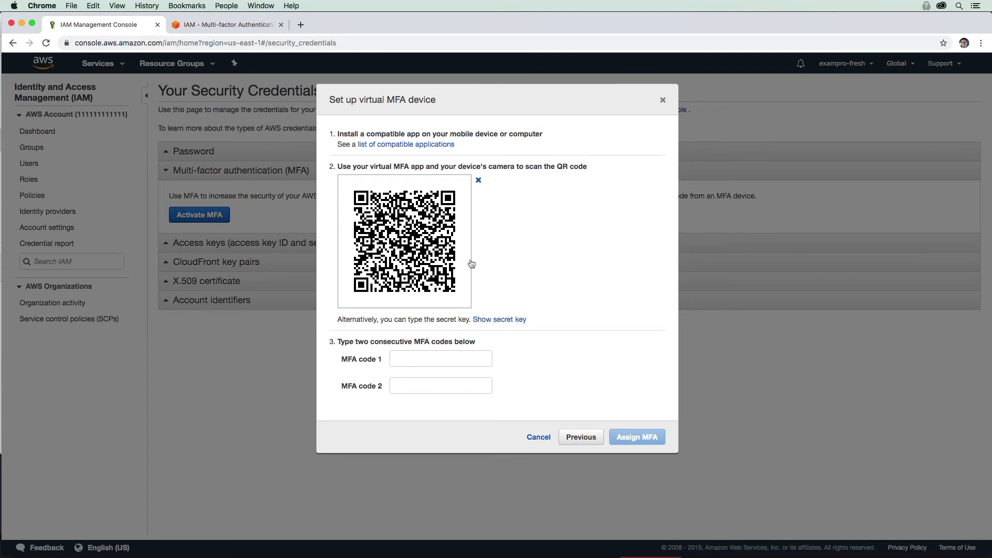
{"action": "left_click", "coordinate": [440, 358]}
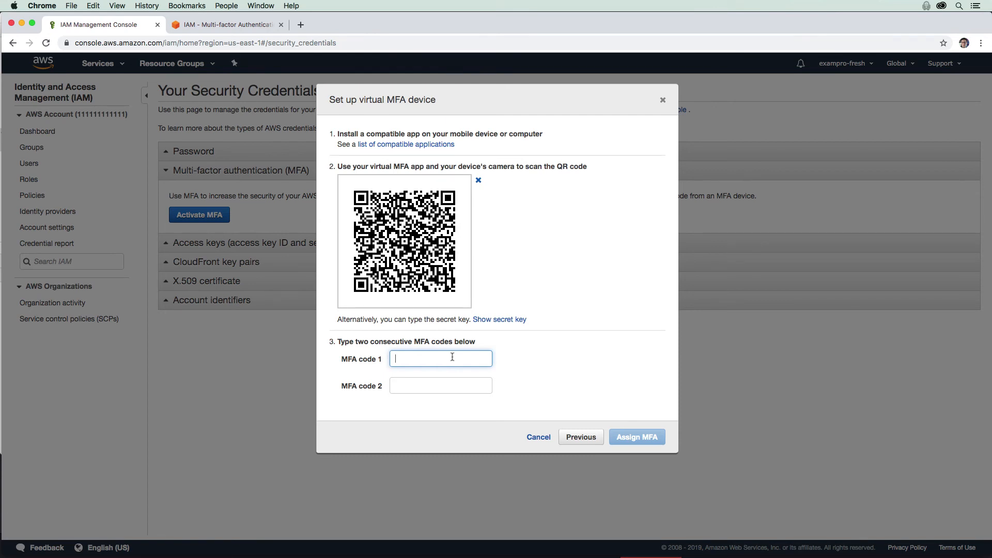
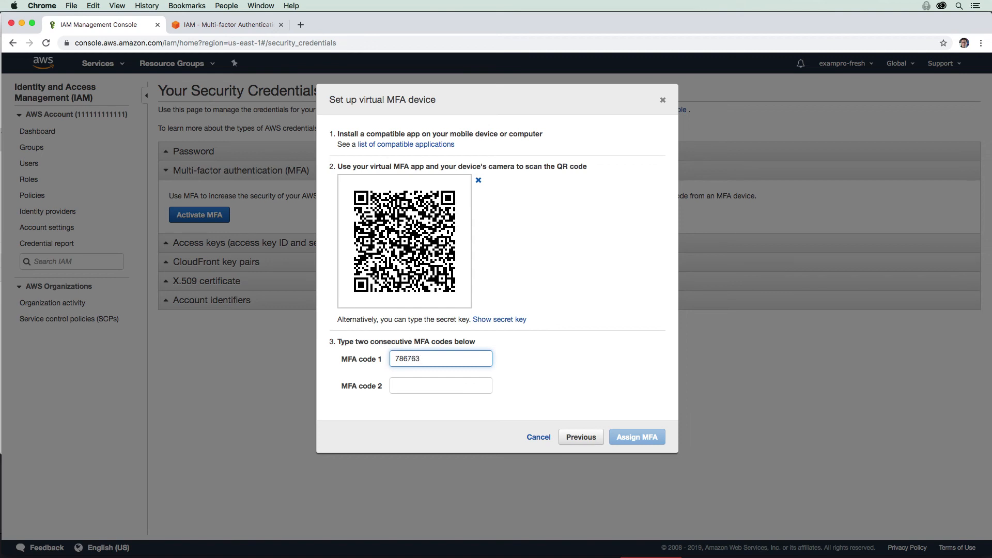
{"action": "left_click", "coordinate": [440, 385]}
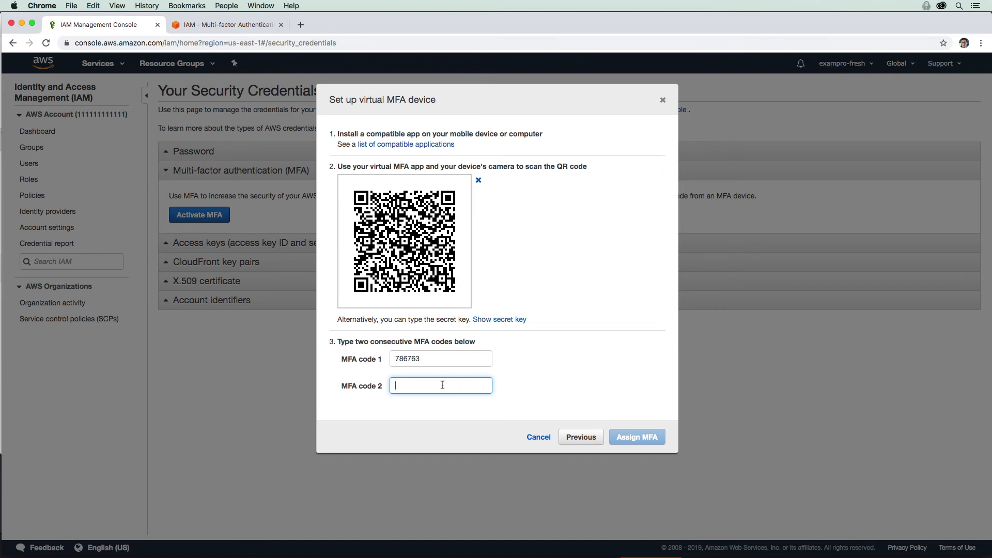
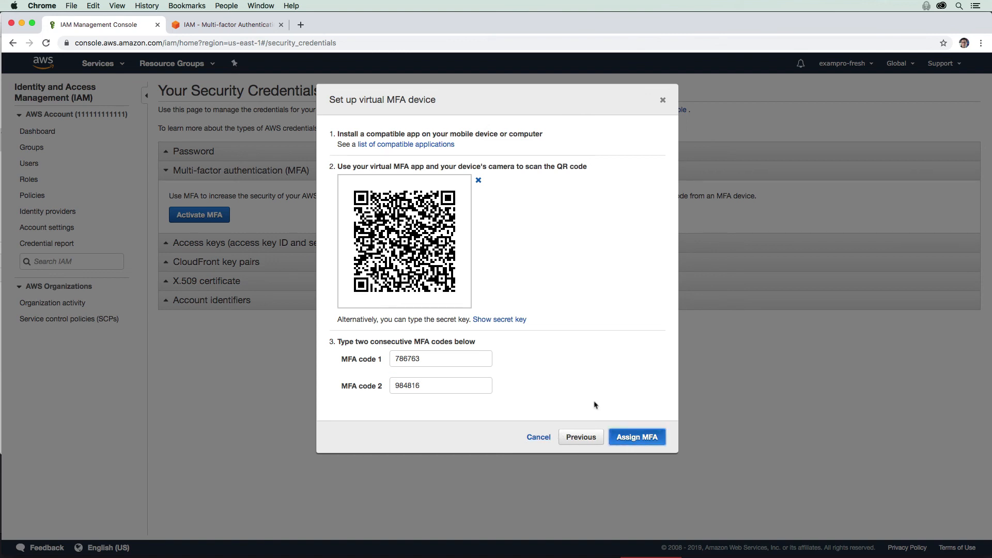
Step: Assign the virtual MFA device to the root account and close the success confirmation
{"action": "left_click", "coordinate": [635, 436]}
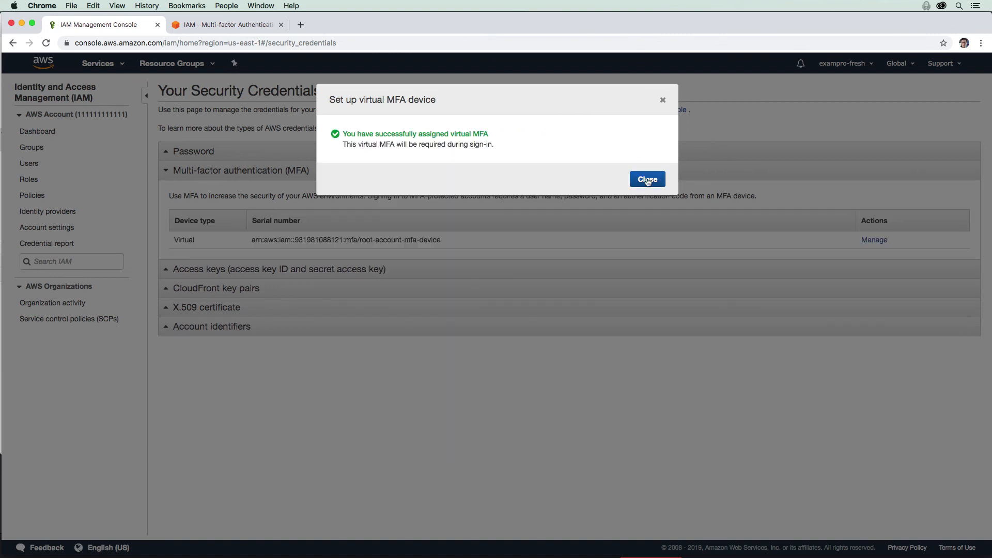
{"action": "left_click", "coordinate": [647, 179]}
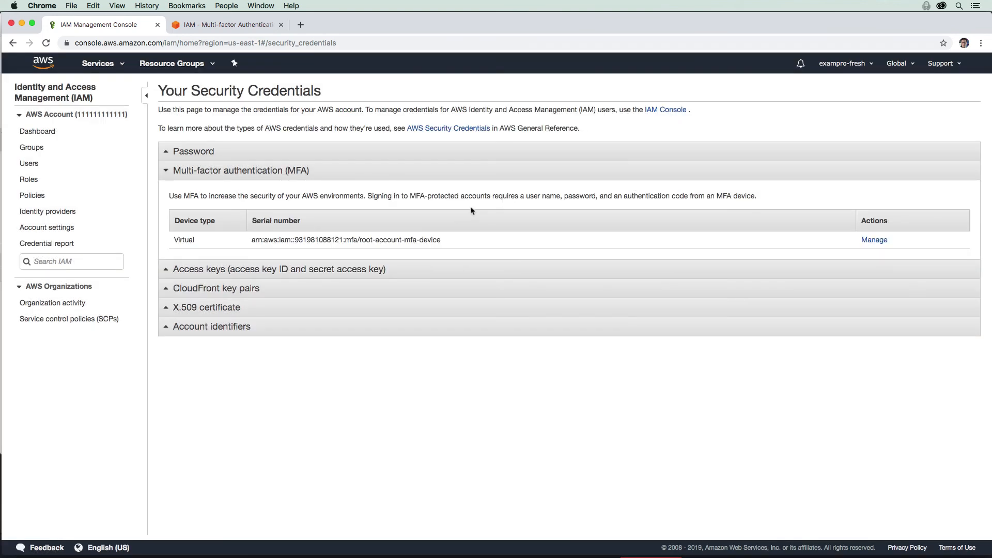